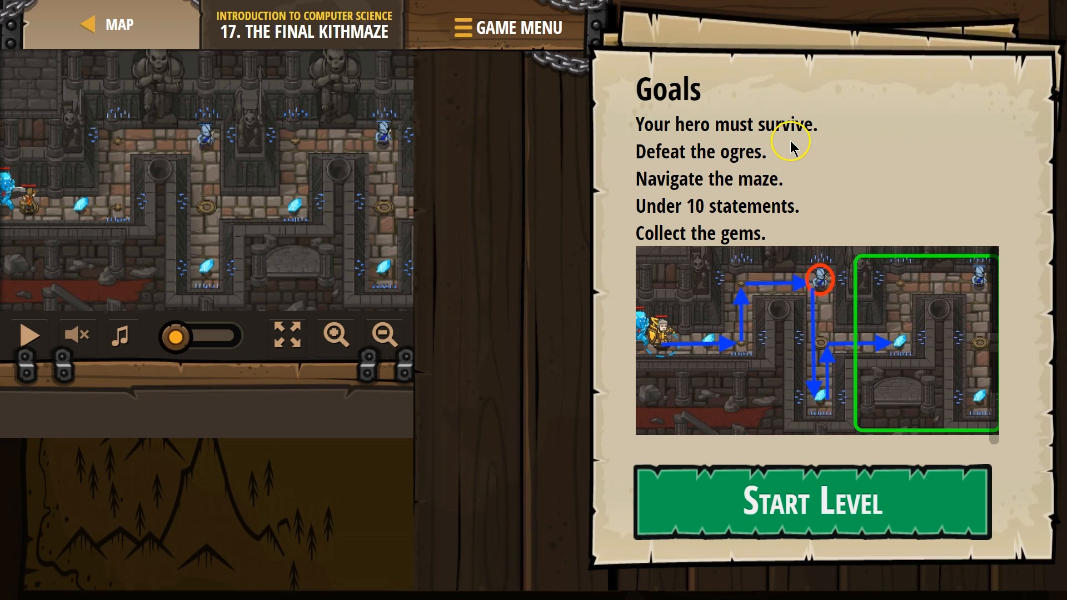
{"action": "mouse_move", "coordinate": [737, 179]}
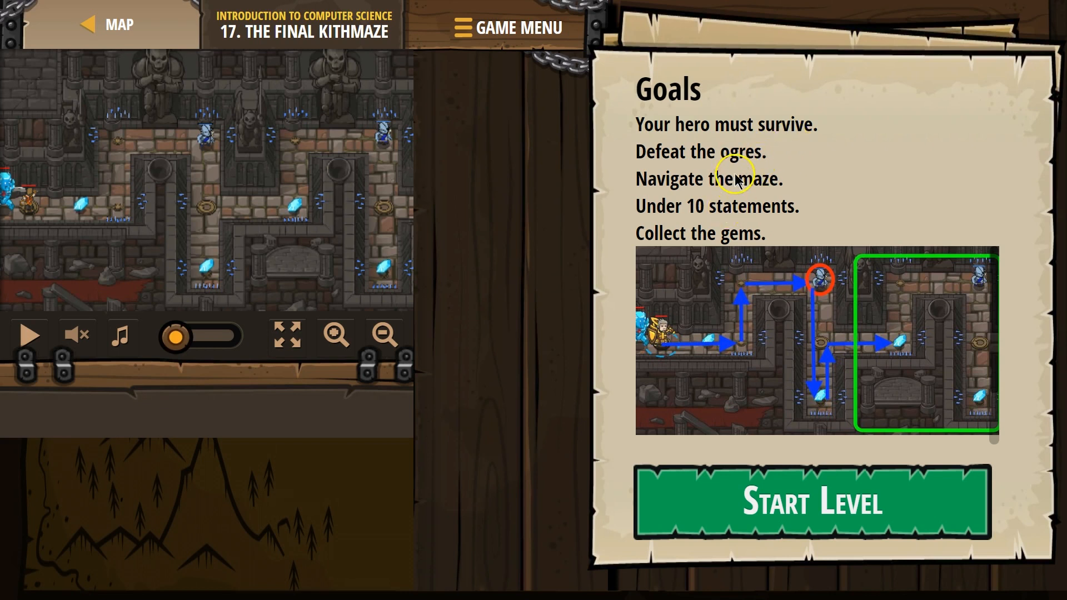
{"action": "mouse_move", "coordinate": [729, 218]}
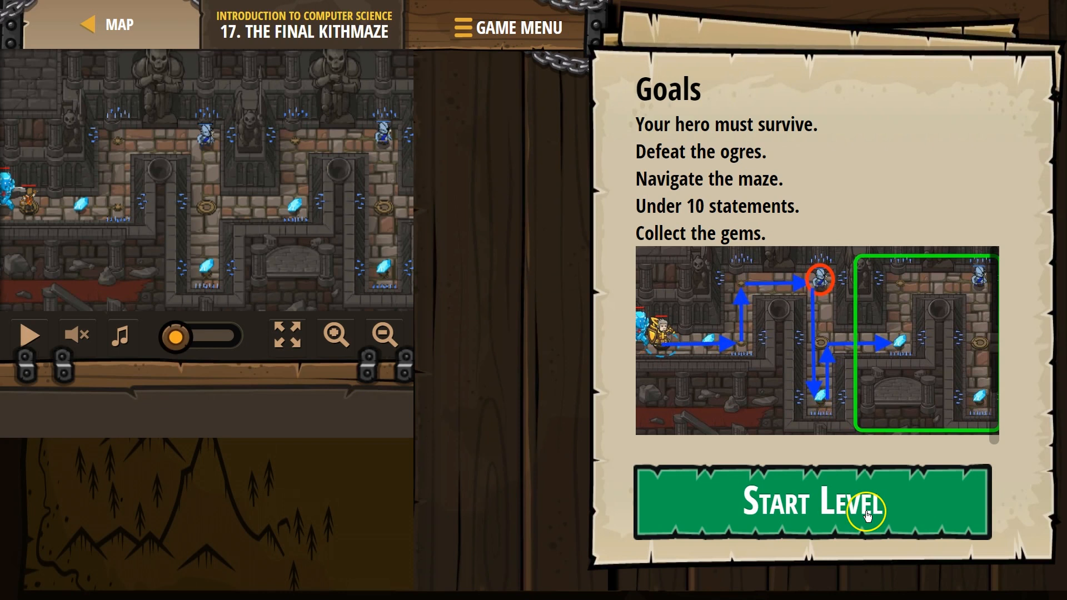
Start the level, add hero.moveRight() and hero.moveUp() to the loop, and look up findNearestEnemy
{"action": "left_click", "coordinate": [812, 503]}
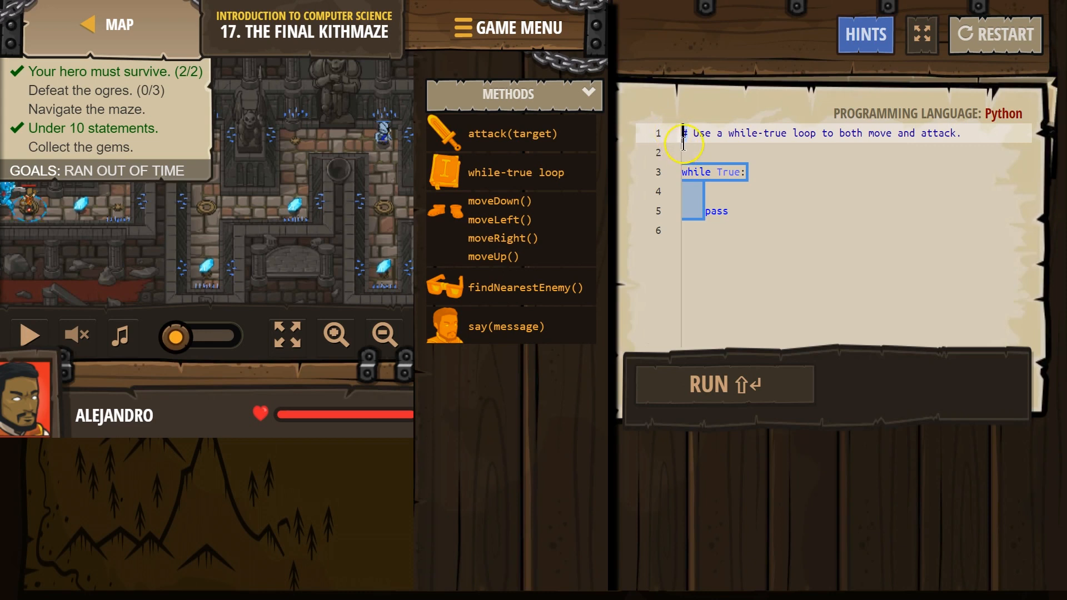
{"action": "mouse_move", "coordinate": [948, 123]}
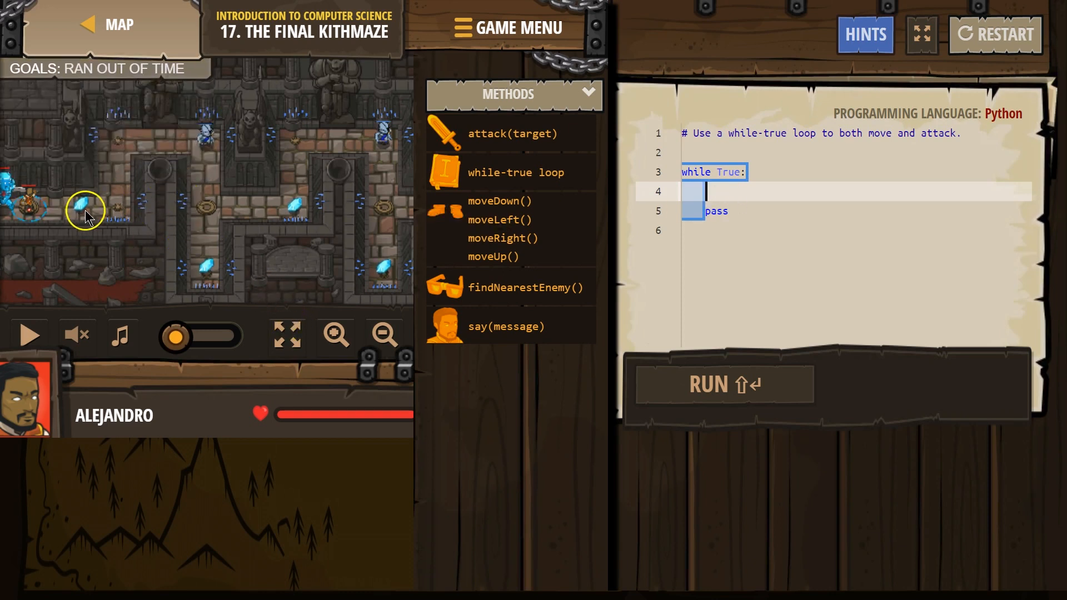
{"action": "type", "text": "h"}
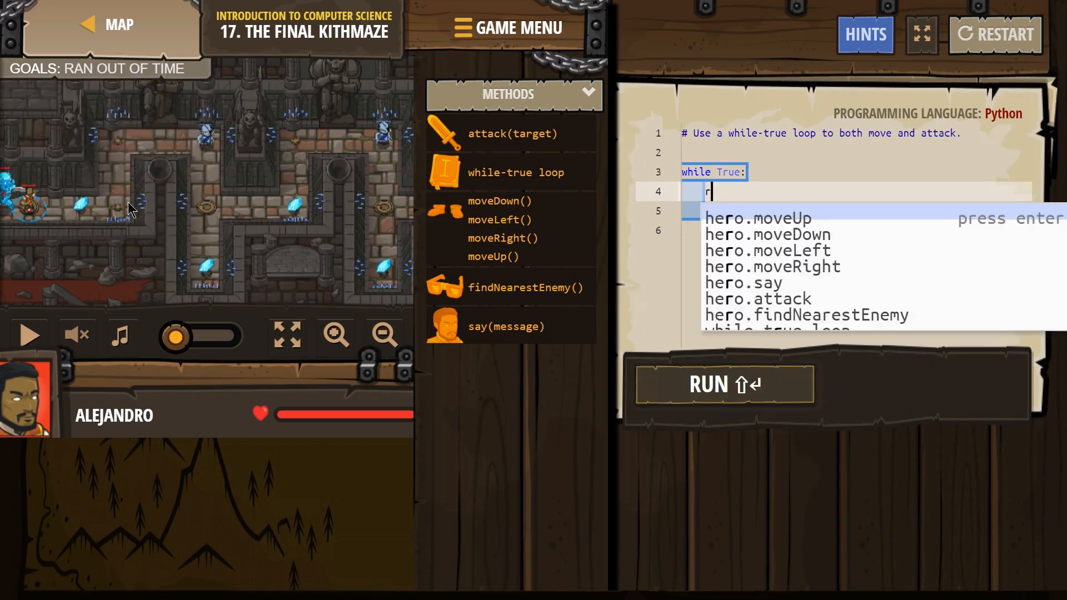
{"action": "type", "text": "hero.moveRight()"}
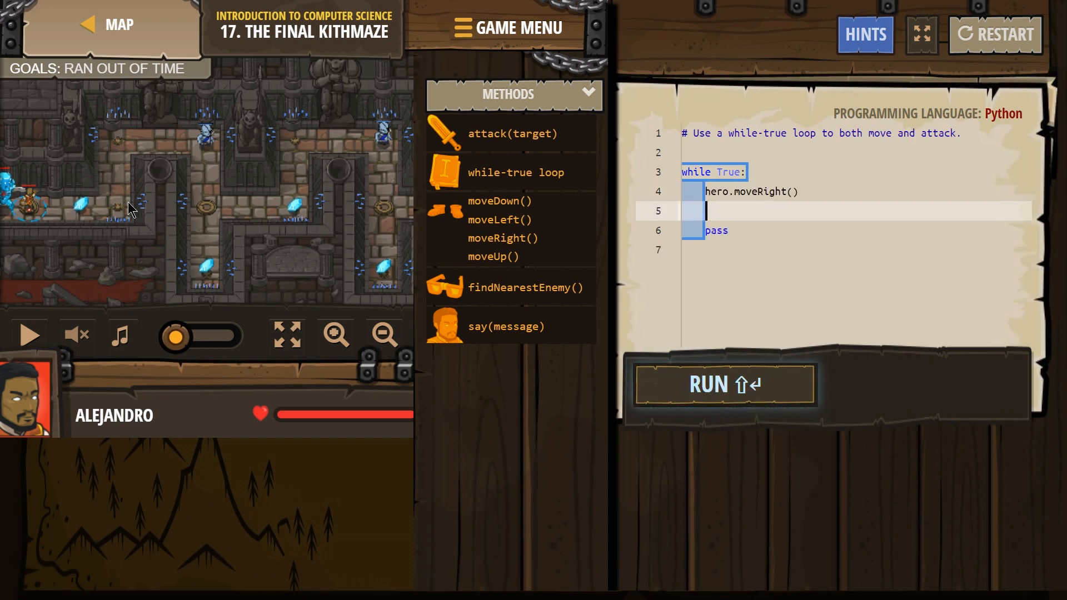
{"action": "type", "text": "hero.moveUp()"}
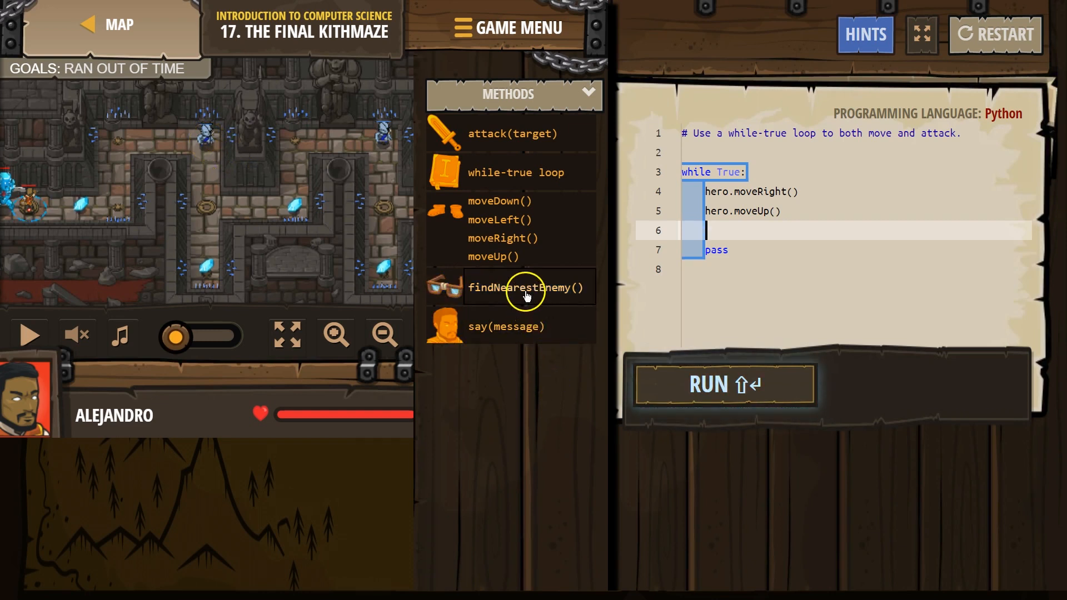
{"action": "left_click", "coordinate": [527, 287]}
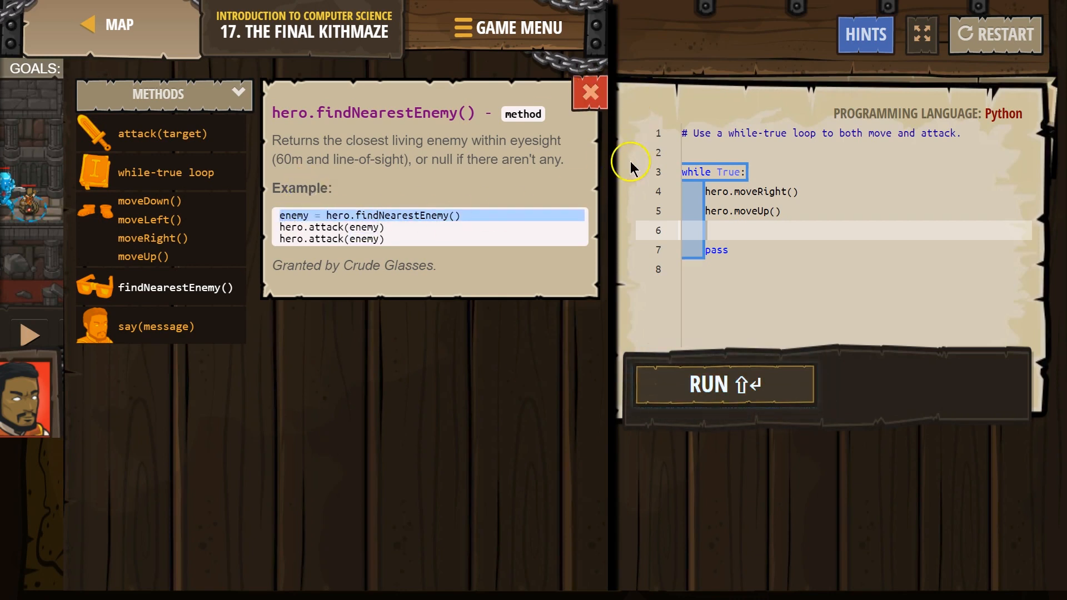
Add fred = hero.findNearestEnemy() and hero.attack(enemy) to the loop via autocomplete
{"action": "left_click", "coordinate": [589, 92]}
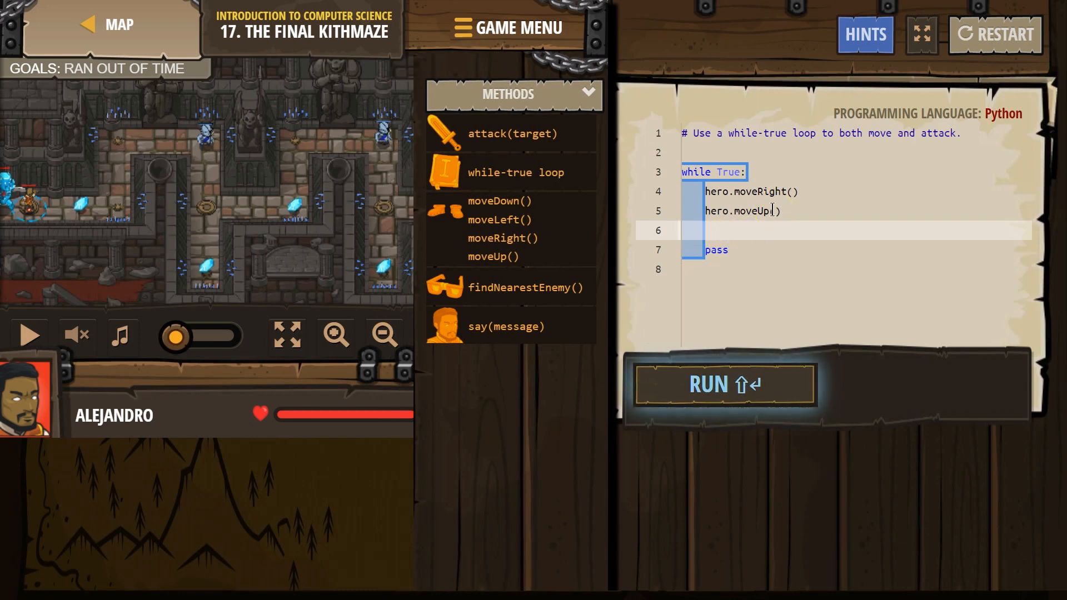
{"action": "type", "text": "f"}
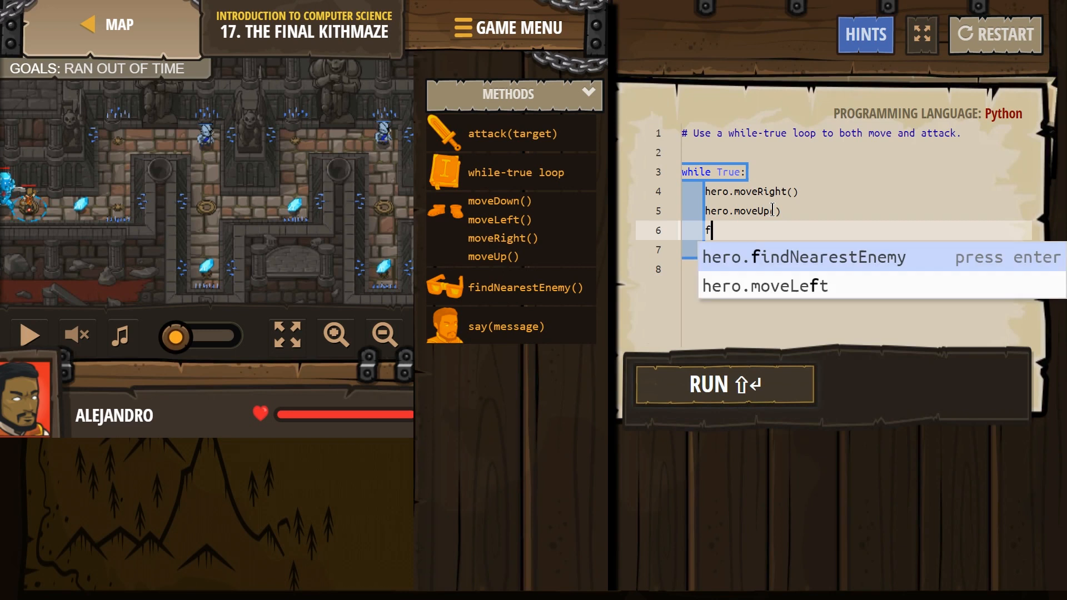
{"action": "type", "text": "red = h"}
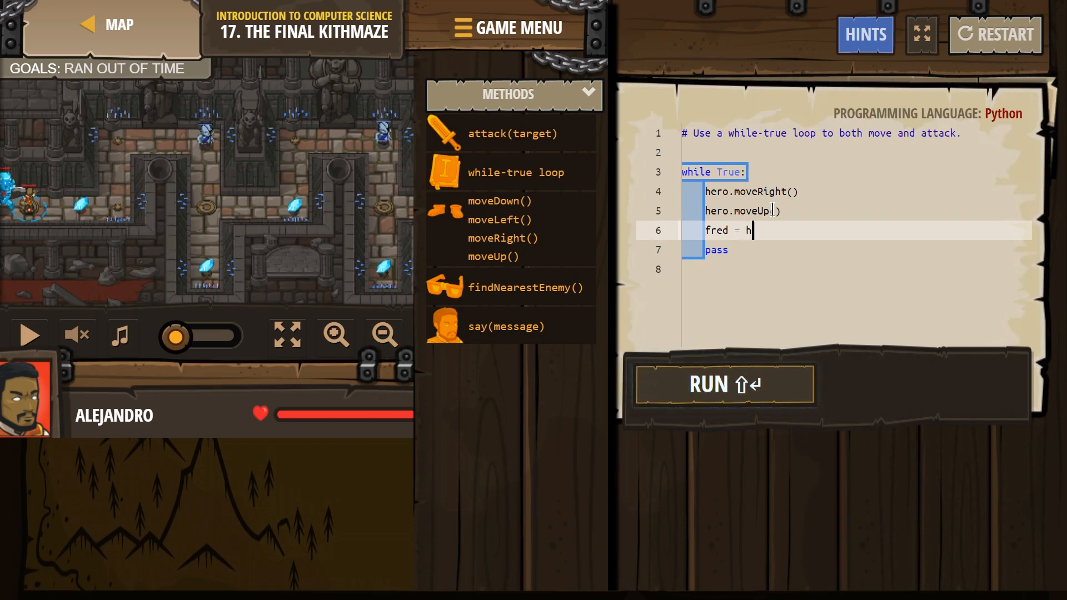
{"action": "type", "text": "ero.find"}
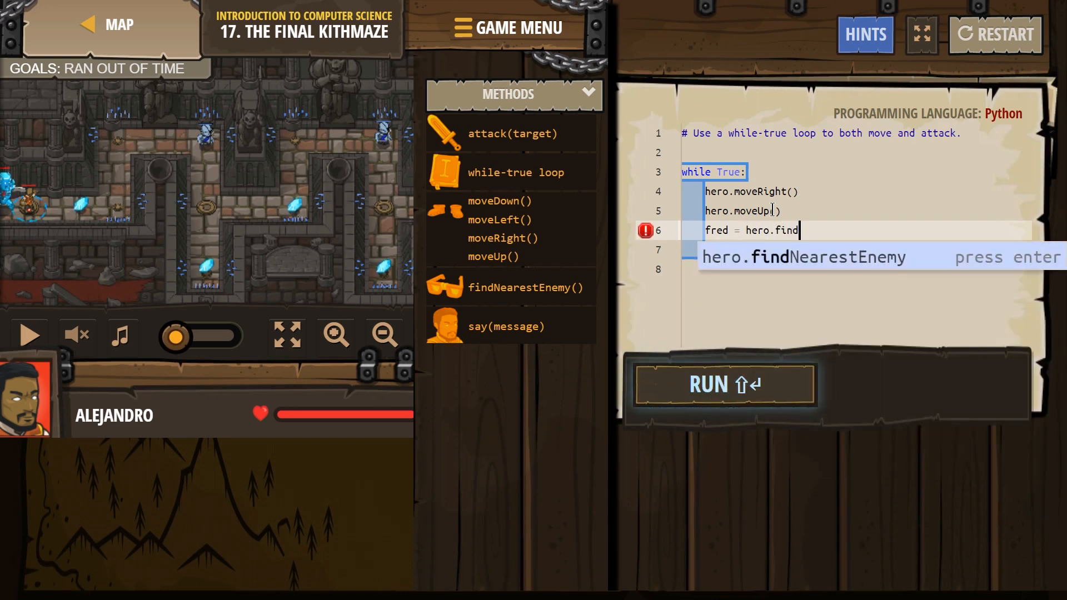
{"action": "key", "text": "enter"}
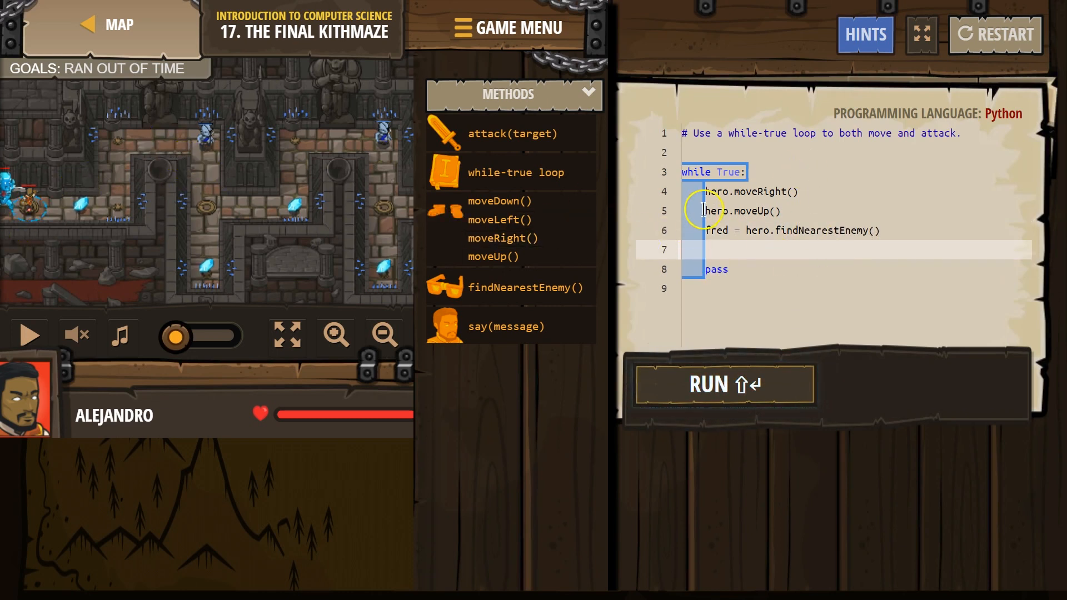
{"action": "type", "text": "at"}
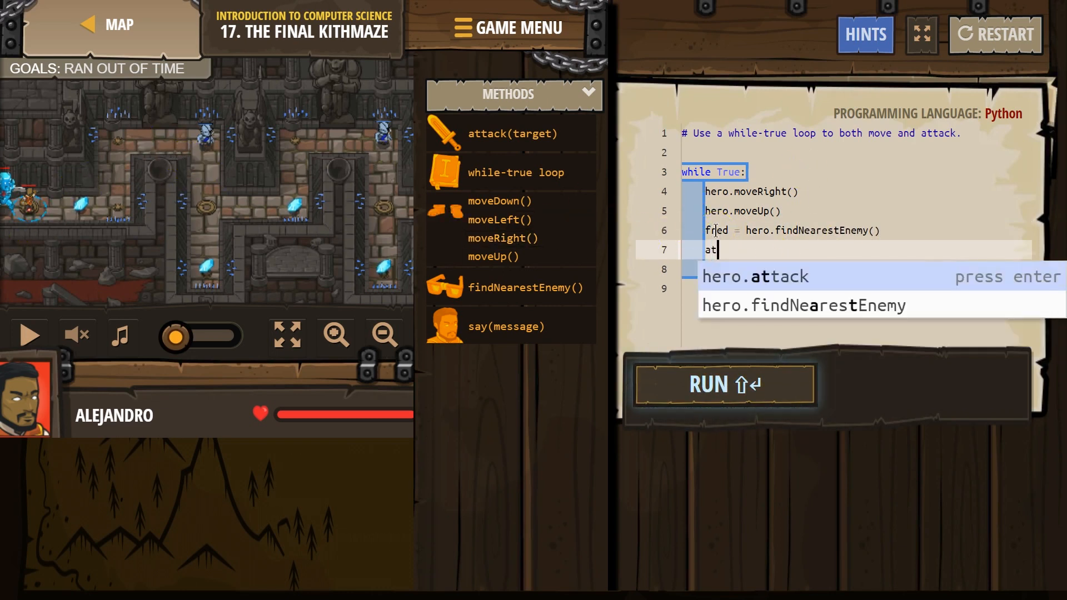
{"action": "key", "text": "Enter"}
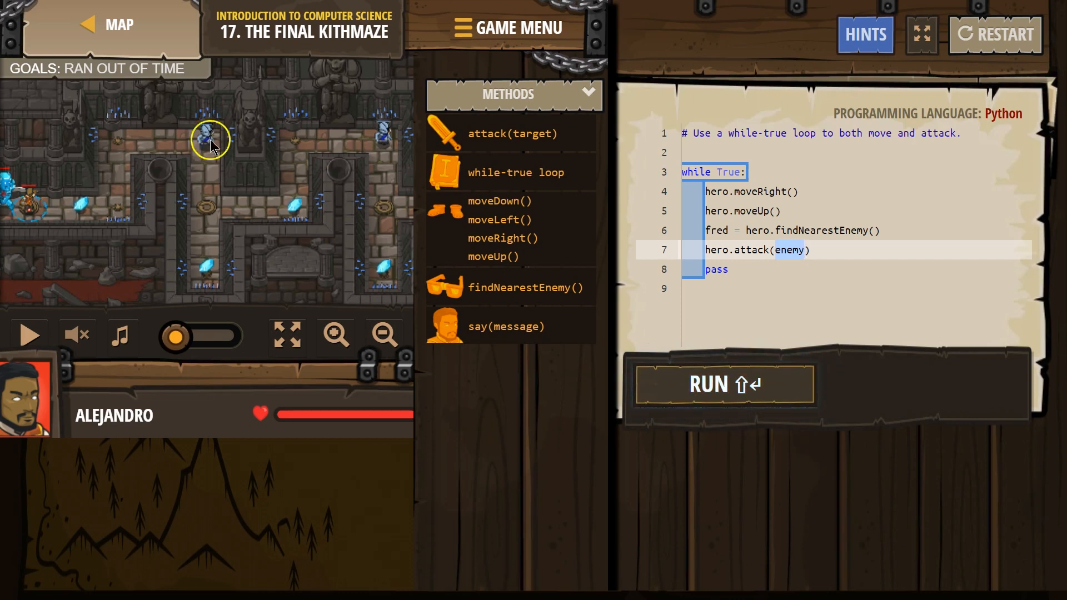
Correct line 7 to hero.attack(fred) and rerun the code through the maze
{"action": "left_click", "coordinate": [724, 384]}
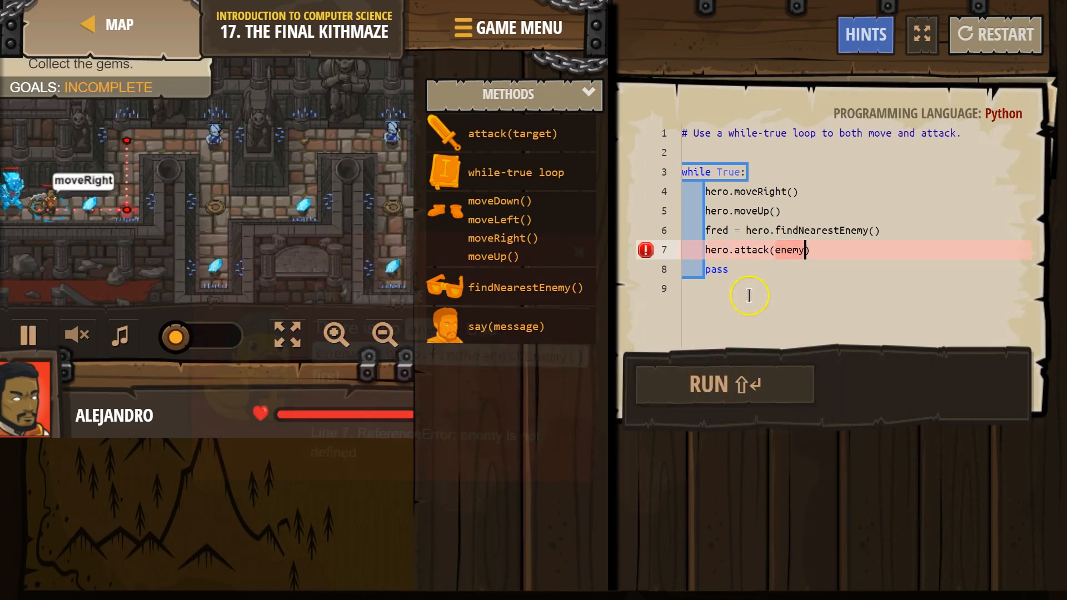
{"action": "left_click", "coordinate": [724, 384]}
{"action": "type", "text": "fred"}
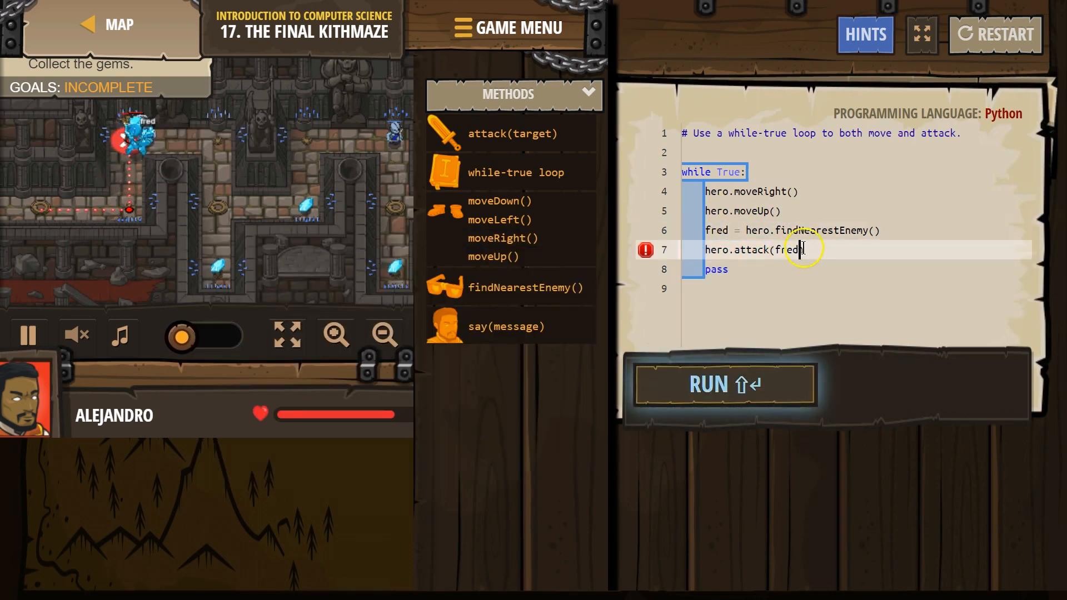
{"action": "left_click", "coordinate": [724, 383]}
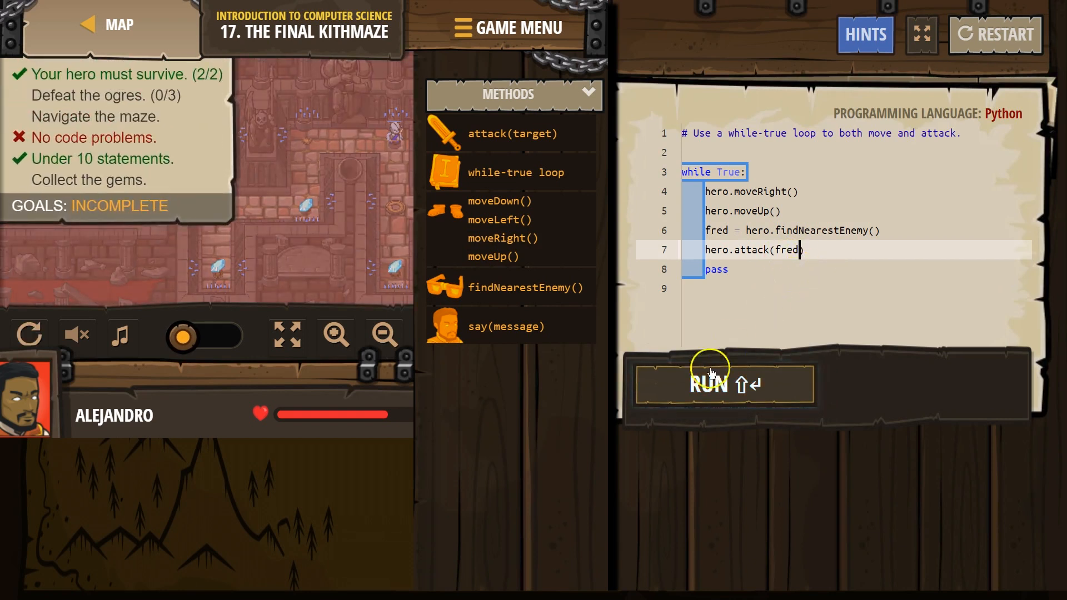
{"action": "left_click", "coordinate": [724, 383]}
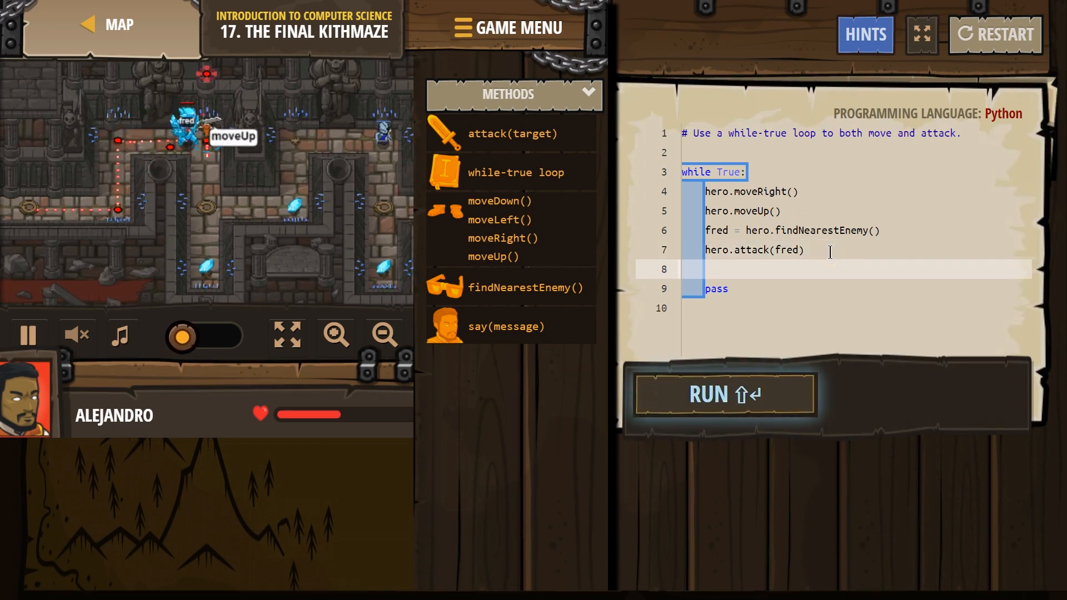
Add a second hero.attack(fred), then hero.moveDown(2) and hero.moveUp() before pass
{"action": "type", "text": "hero.attack(fred"}
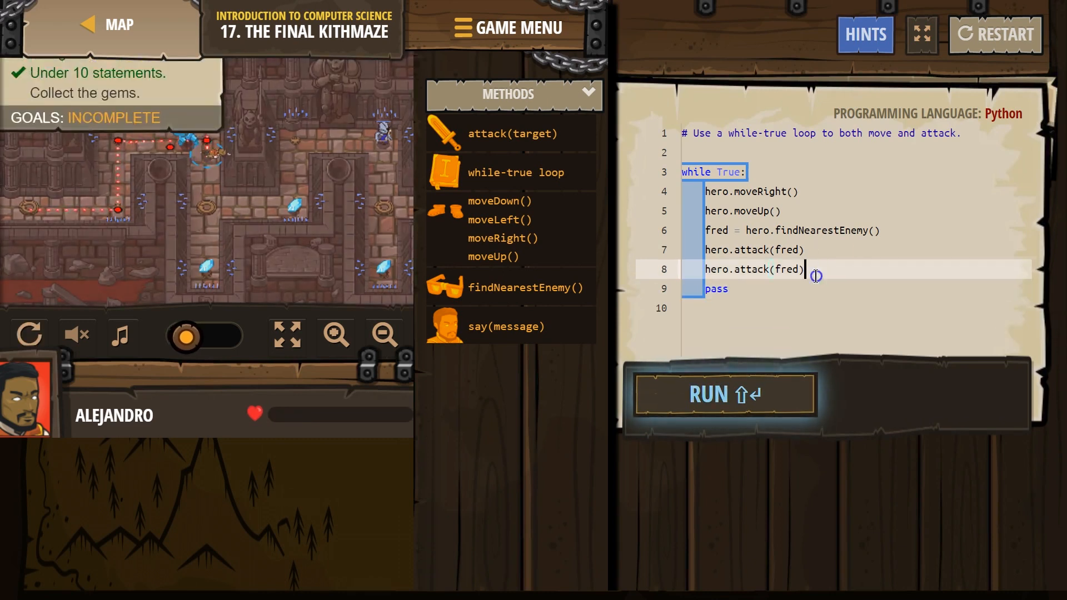
{"action": "left_click", "coordinate": [724, 394]}
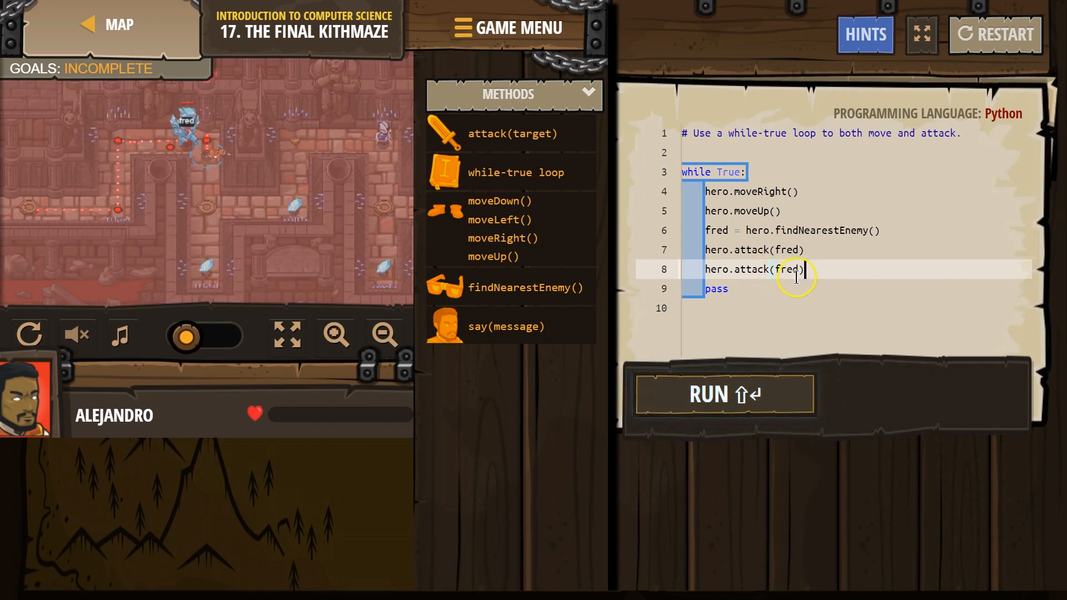
{"action": "key", "text": "Enter"}
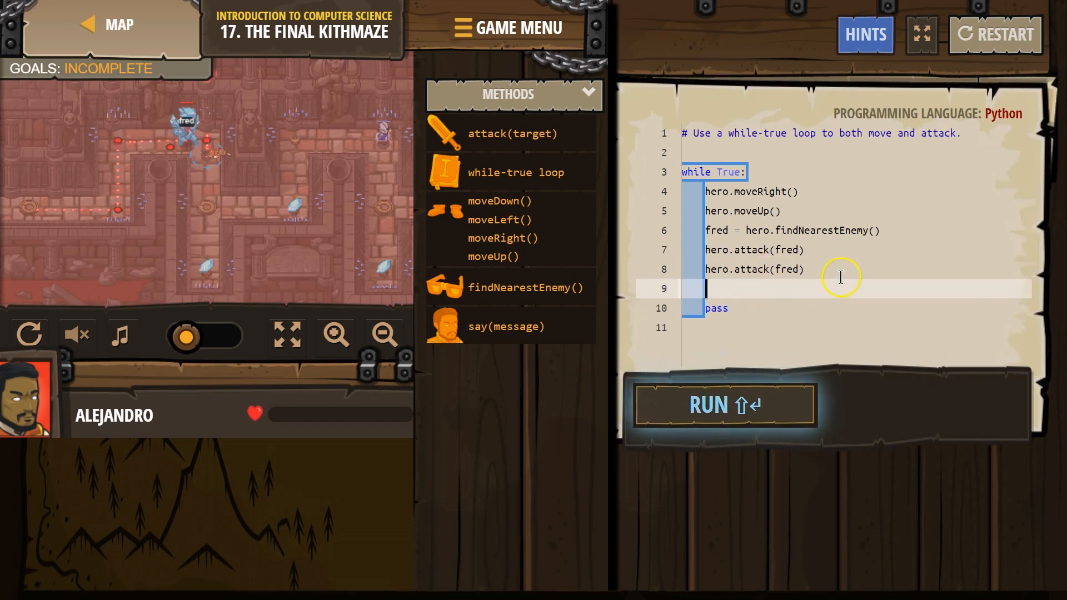
{"action": "type", "text": "do"}
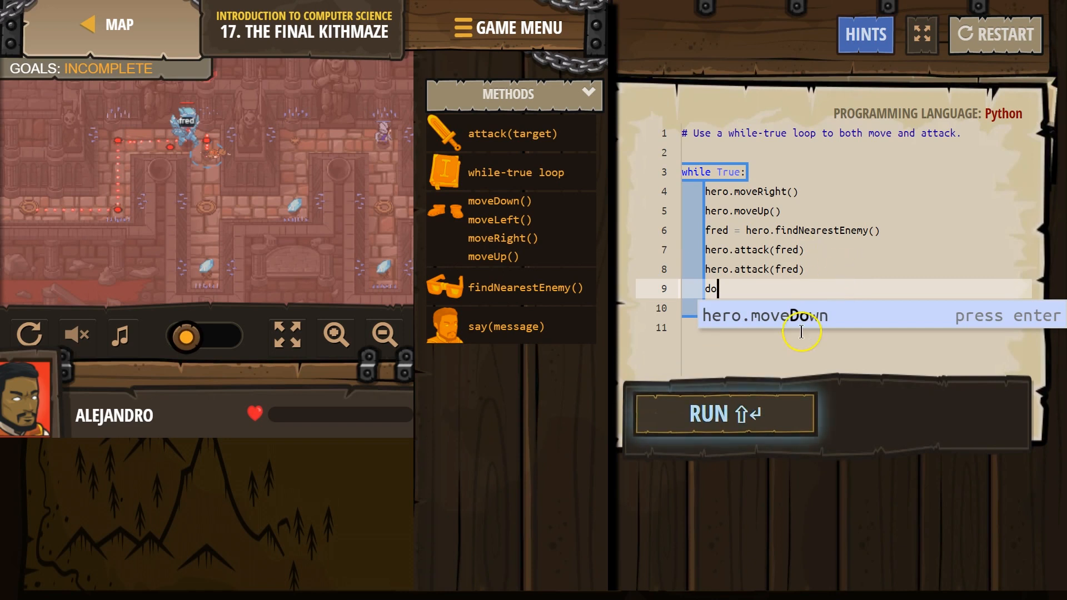
{"action": "key", "text": "enter"}
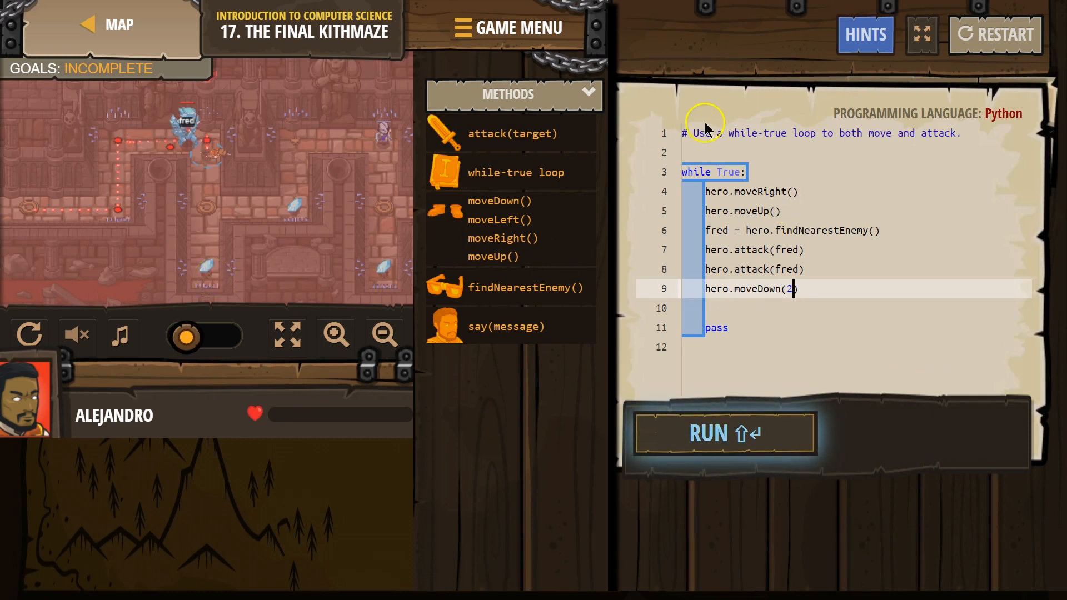
{"action": "mouse_move", "coordinate": [738, 218]}
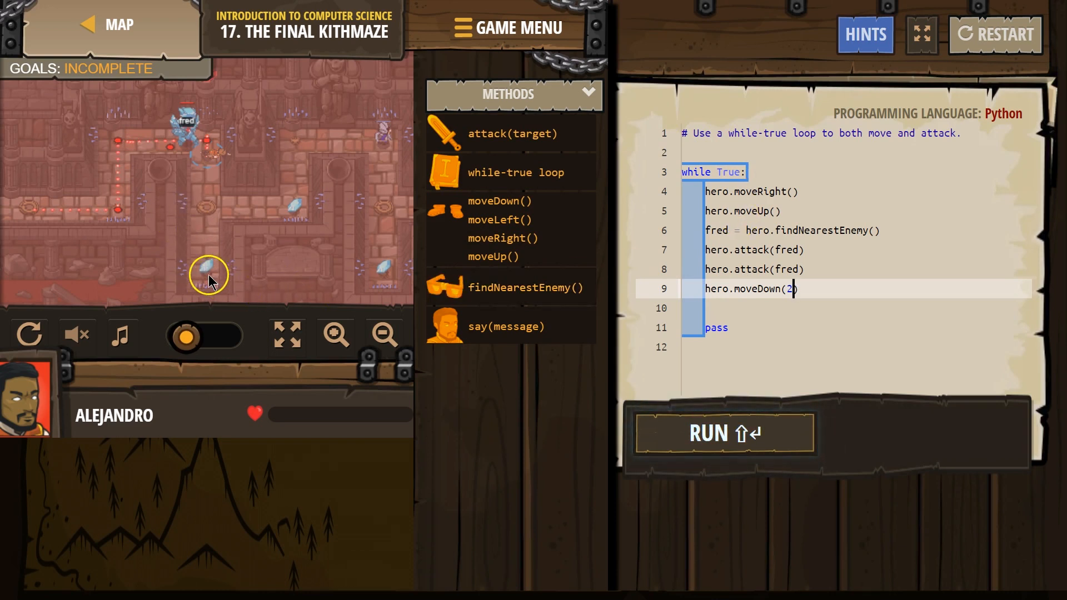
{"action": "key", "text": "enter"}
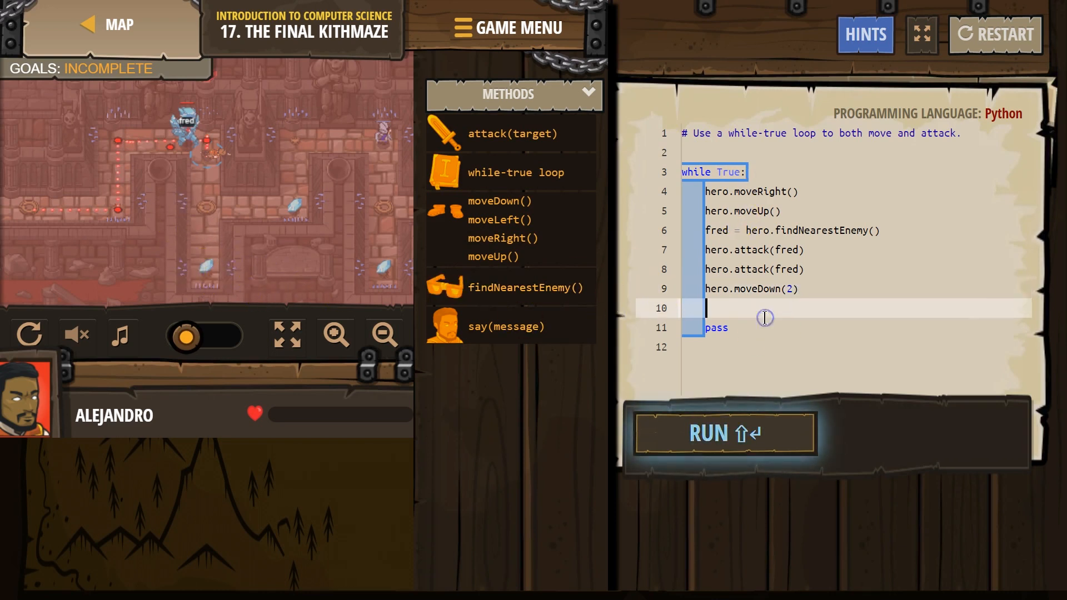
{"action": "type", "text": "hero.moveUp()"}
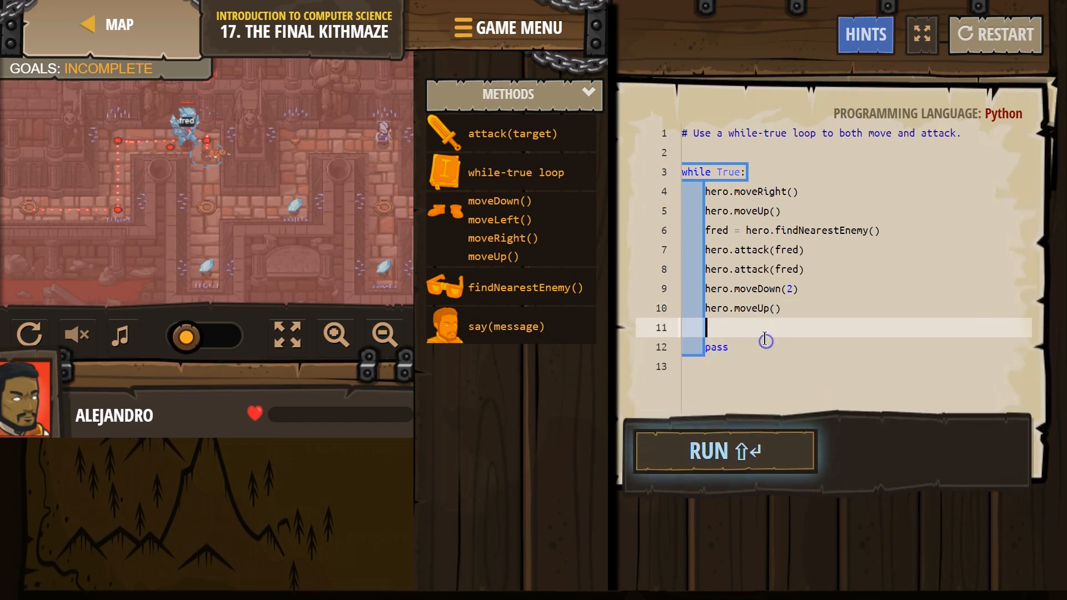
{"action": "key", "text": "Backspace"}
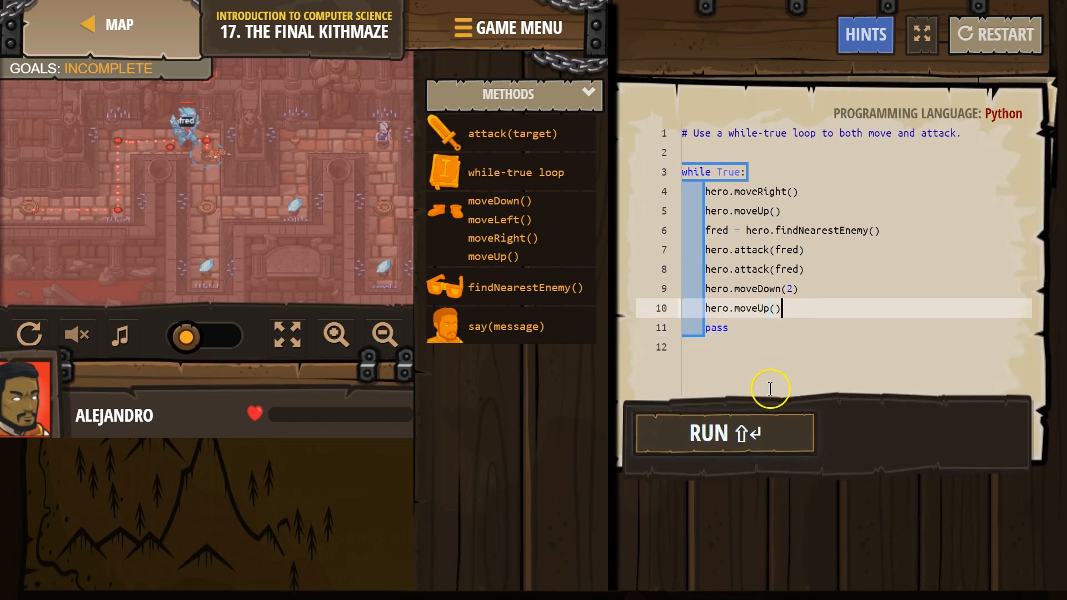
Run the loop, see the hero die after one ogre, and return to the second attack line
{"action": "left_click", "coordinate": [724, 433]}
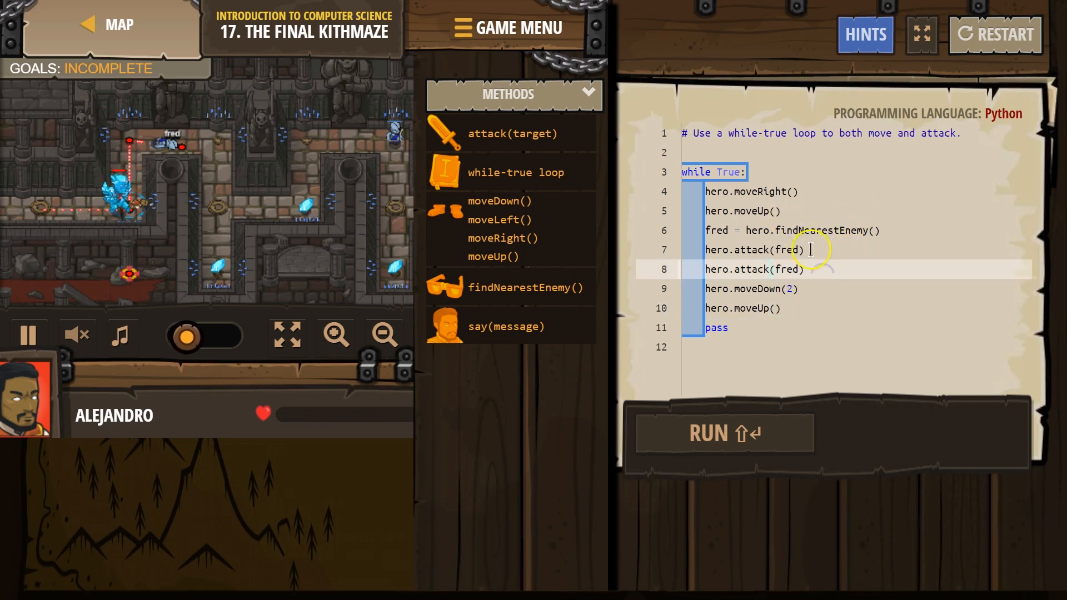
{"action": "left_click", "coordinate": [723, 433]}
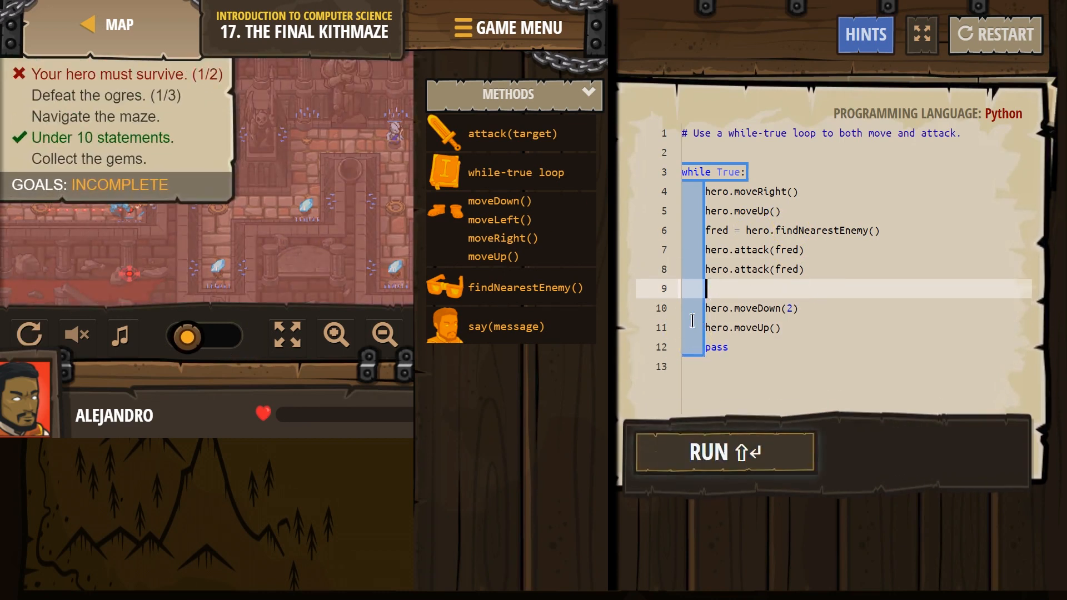
Add hero.moveRight() after the second attack and run until the goals show SUCCESS
{"action": "type", "text": "hero.moveRight("}
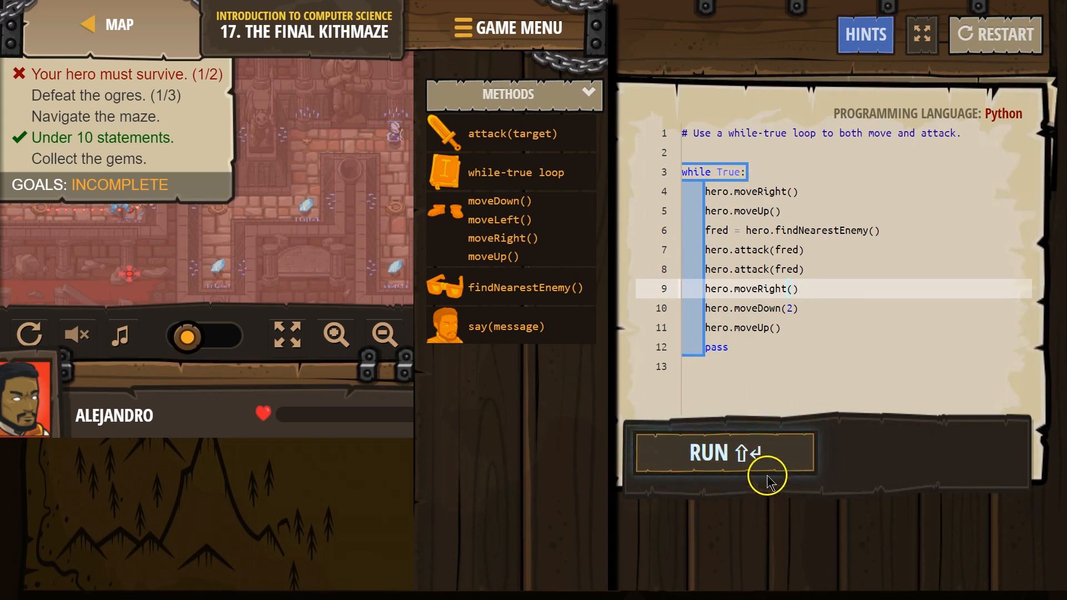
{"action": "left_click", "coordinate": [724, 454]}
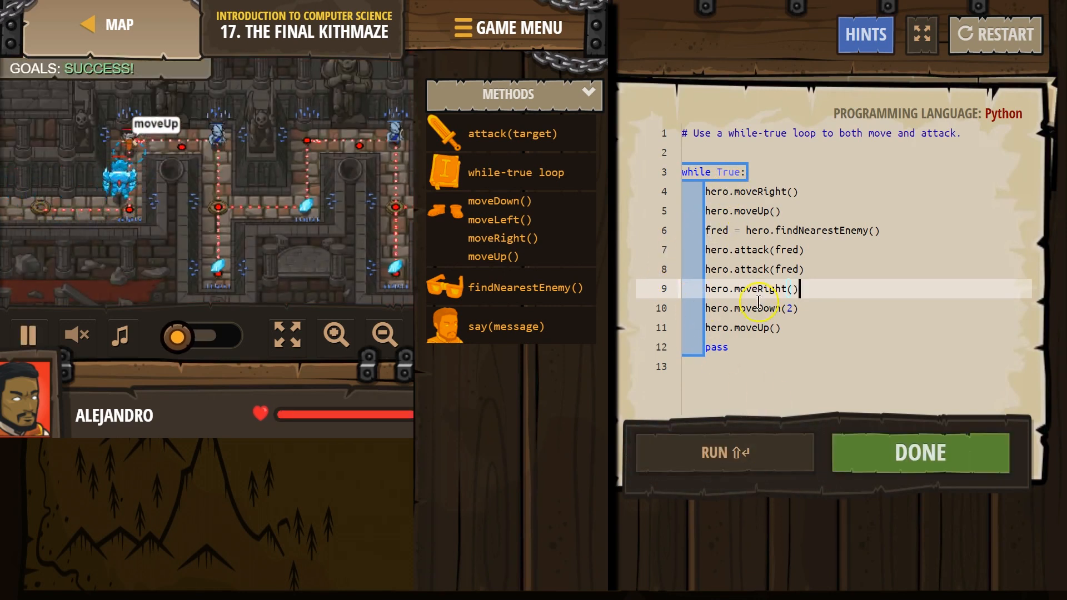